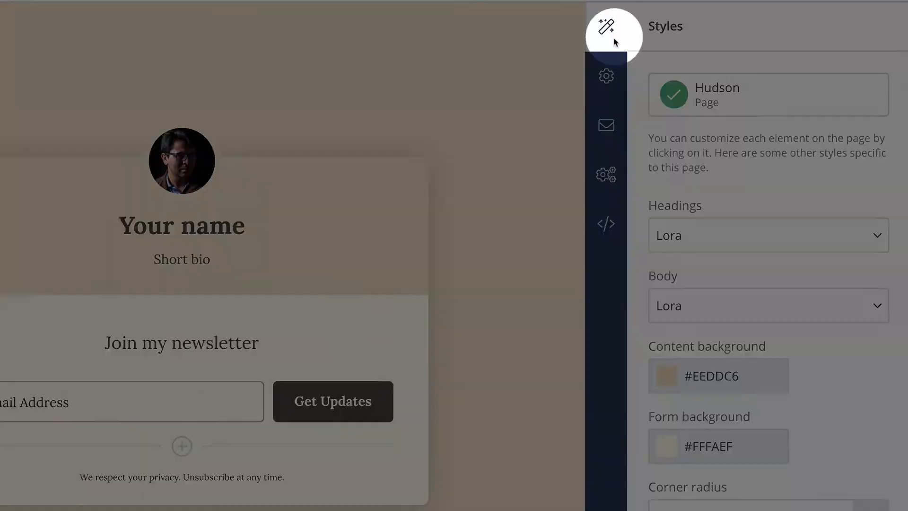
Step: Scroll the Styles panel down to the Background image setting
scroll("down", 3)
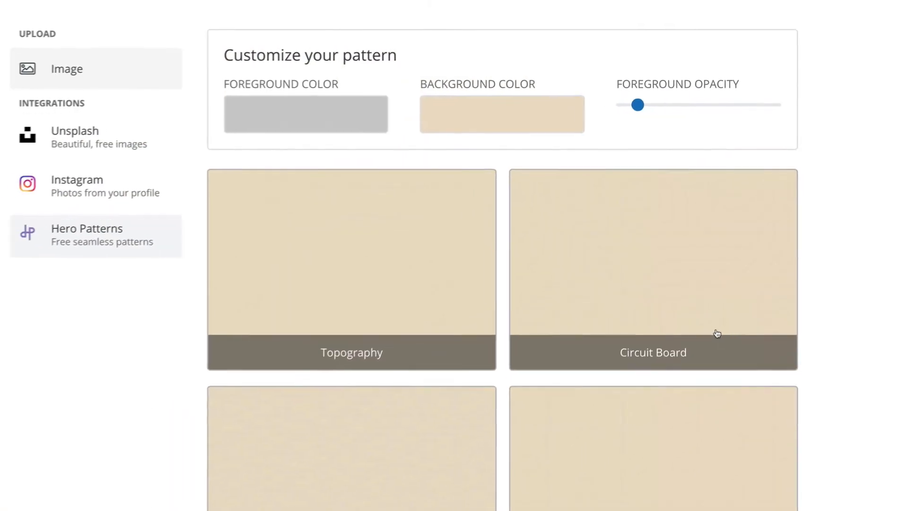
Step: Look through the Image upload and Unsplash sources, then return to the Hero Patterns gallery
left_click(67, 69)
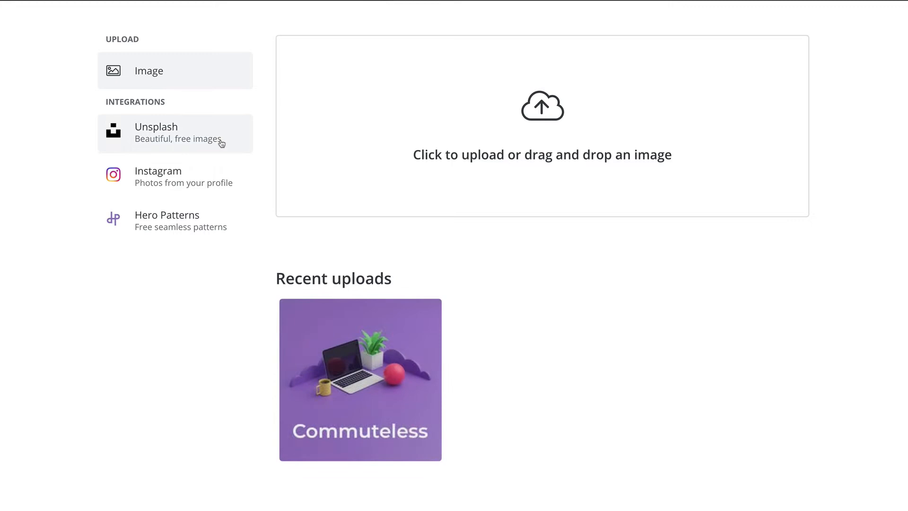
left_click(156, 133)
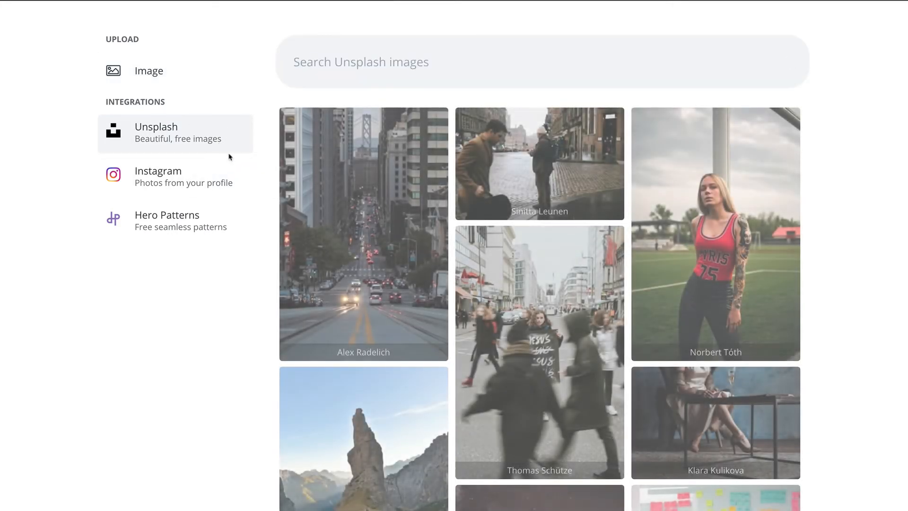
mouse_move(183, 177)
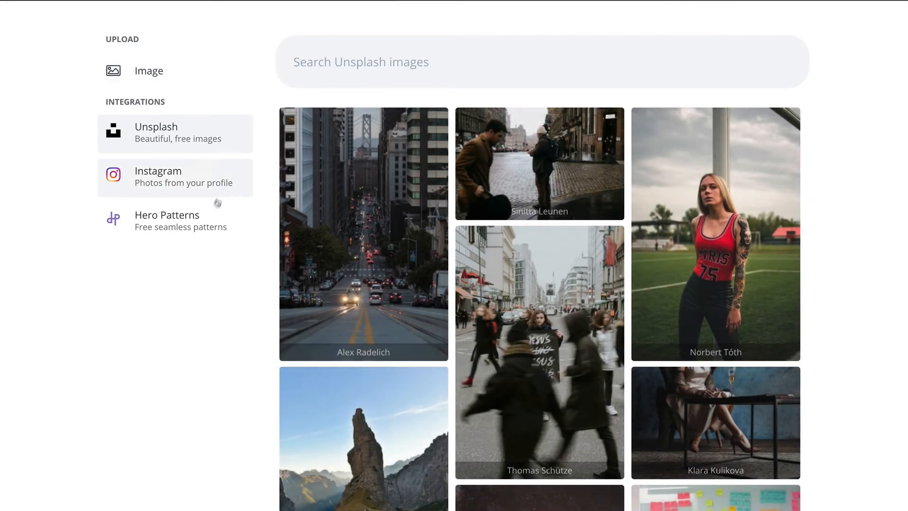
left_click(167, 221)
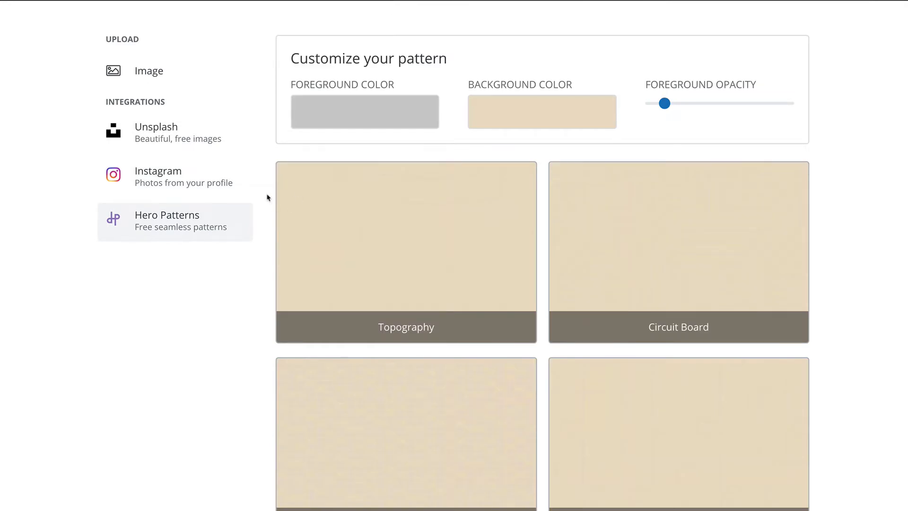
mouse_move(472, 83)
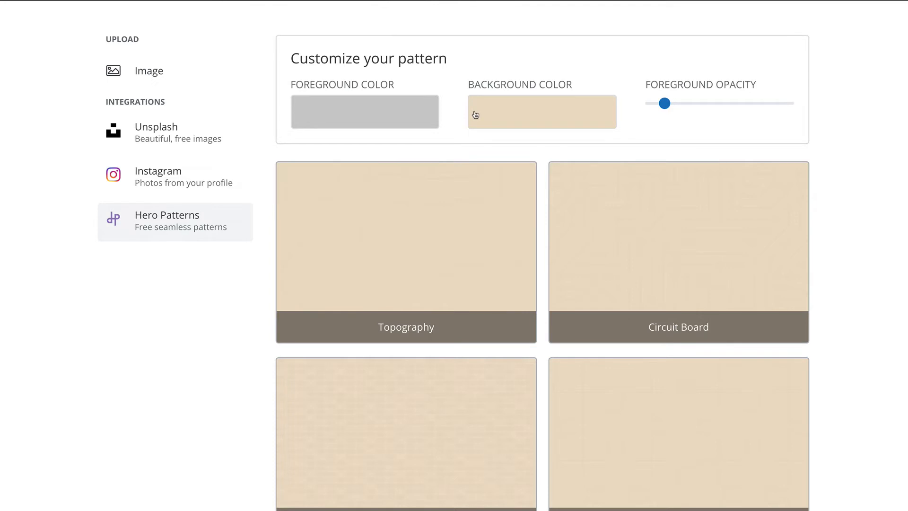
mouse_move(373, 102)
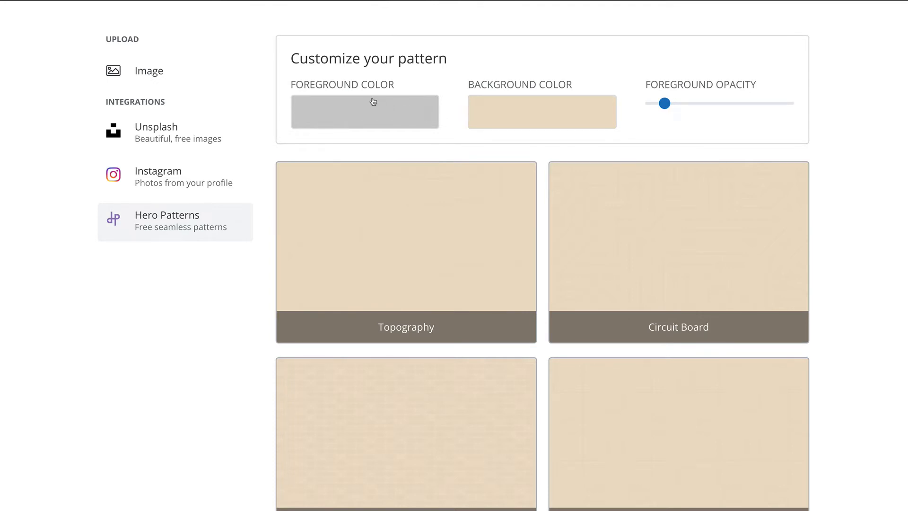
Step: Give the patterns a dark foreground colour at a low foreground opacity
left_click(365, 112)
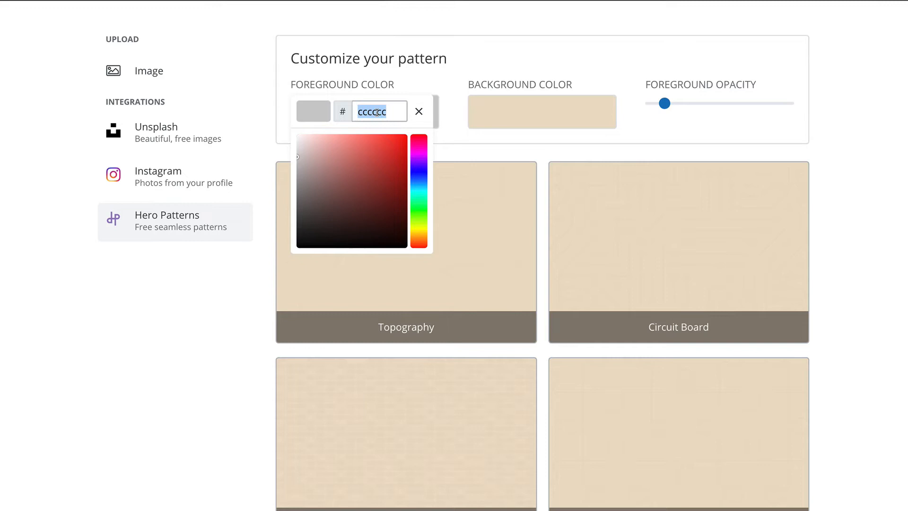
left_click(419, 112)
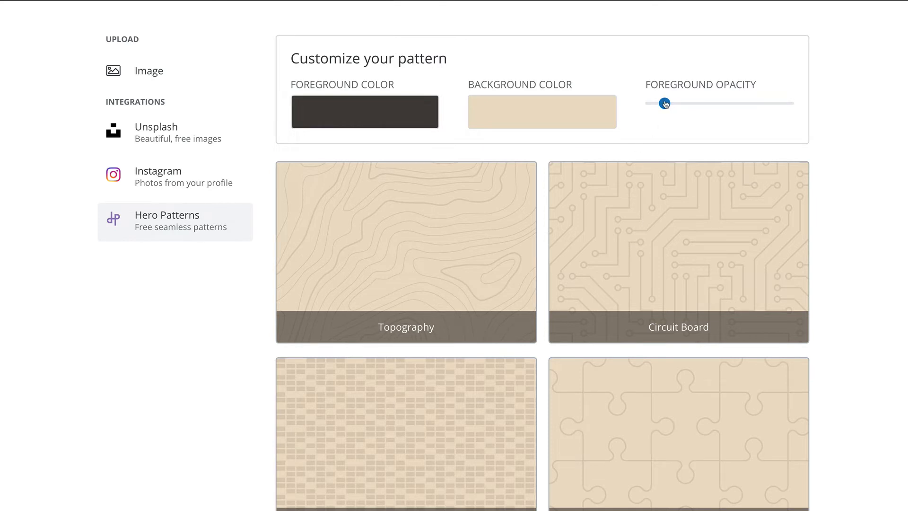
left_click_drag(664, 104, 718, 104)
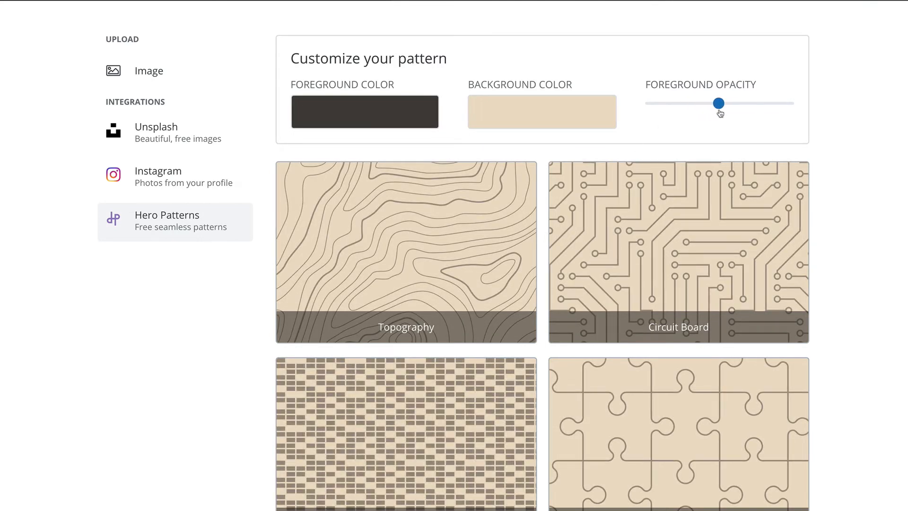
left_click_drag(719, 103, 669, 103)
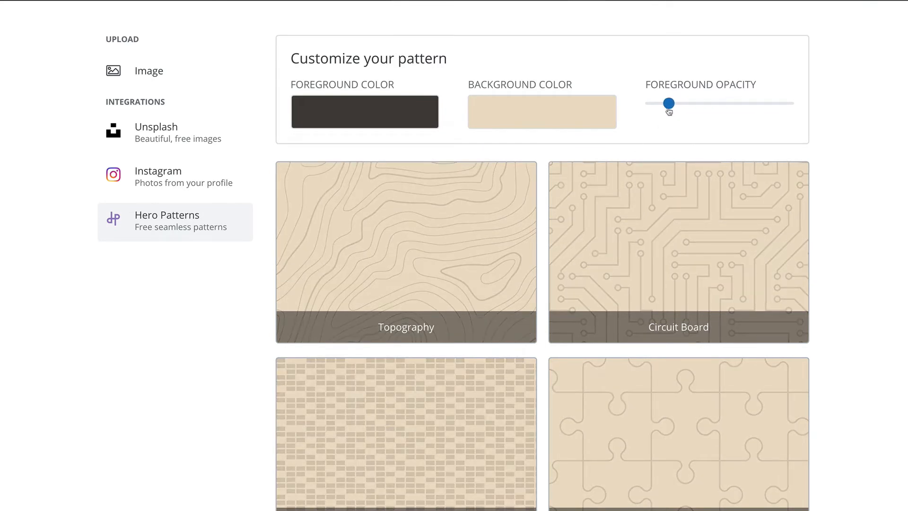
left_click_drag(670, 103, 665, 103)
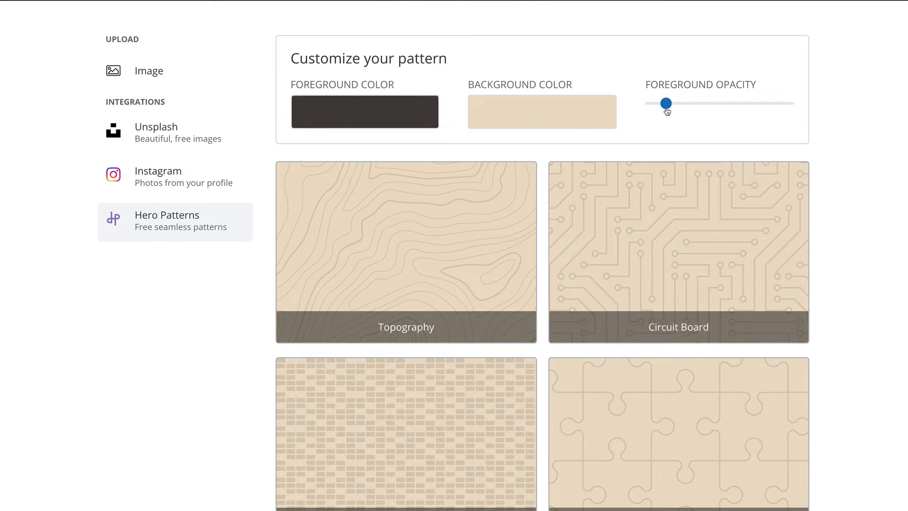
Step: Browse down the Hero Patterns gallery to find the wavy pattern for the page background
scroll("down", 3)
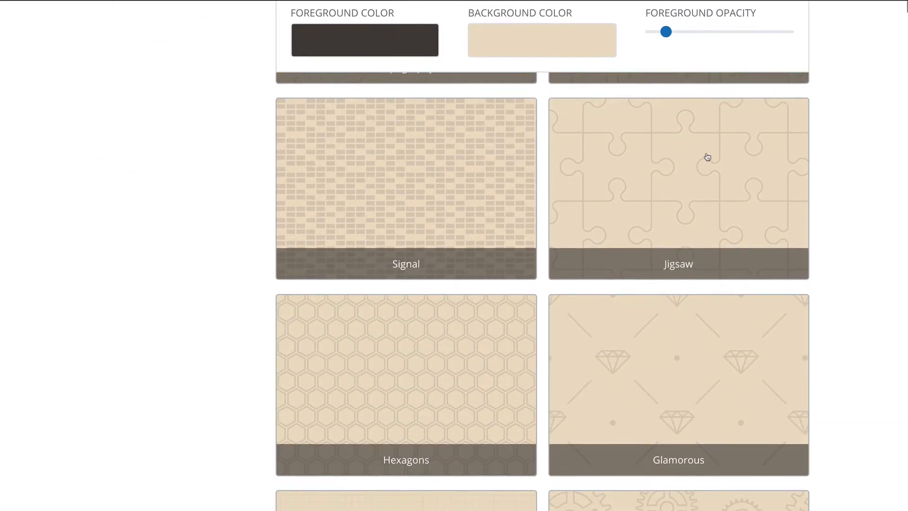
scroll("down", 3)
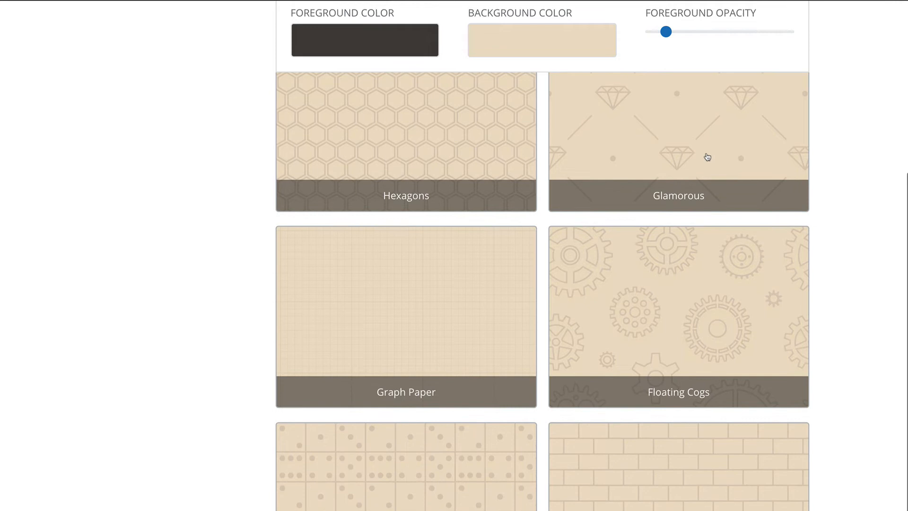
scroll("down", 3)
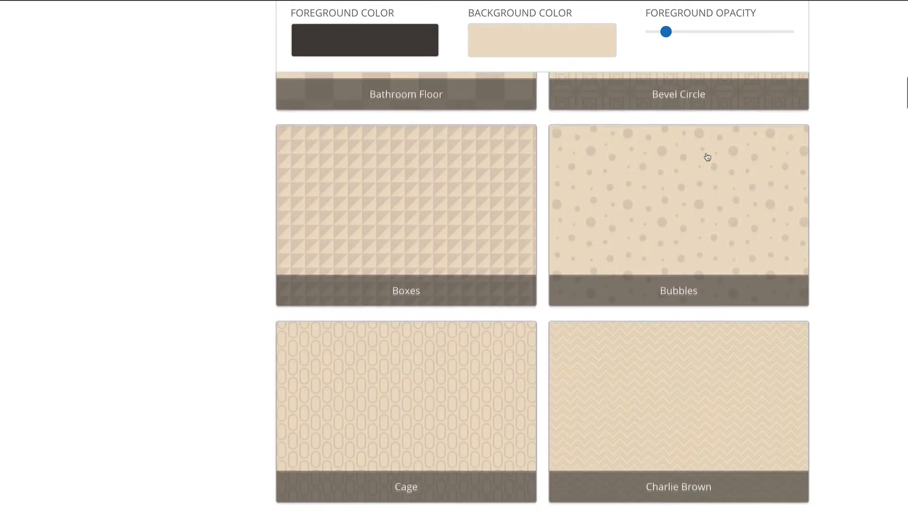
scroll("down", 3)
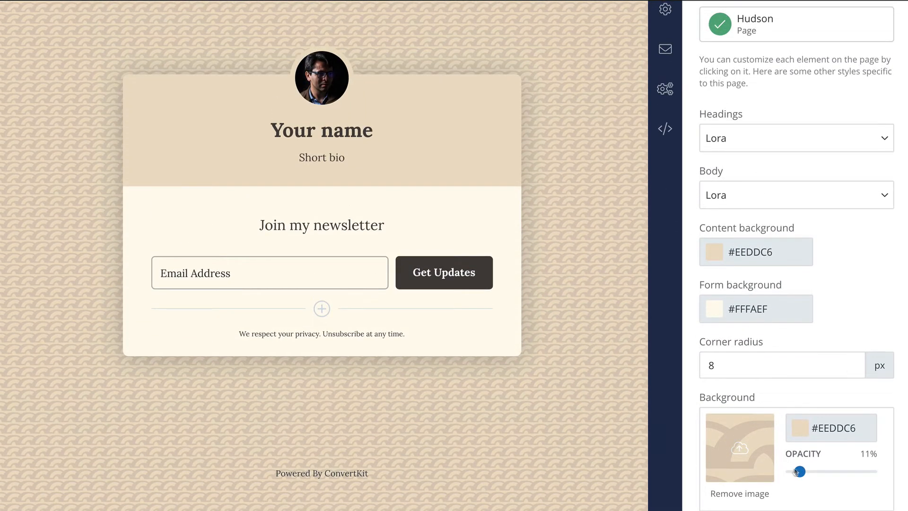
Step: Lower the background pattern opacity from 11% to 7%
left_click_drag(800, 471, 796, 471)
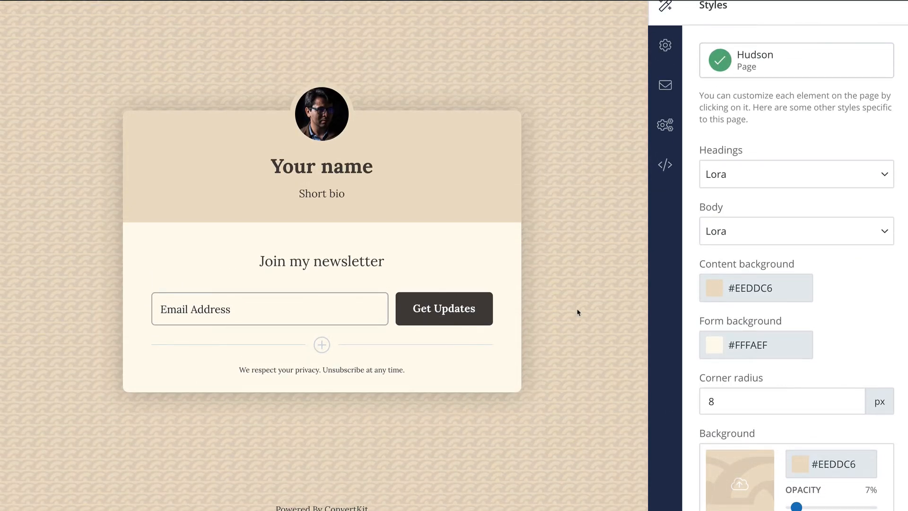
scroll("down", 3)
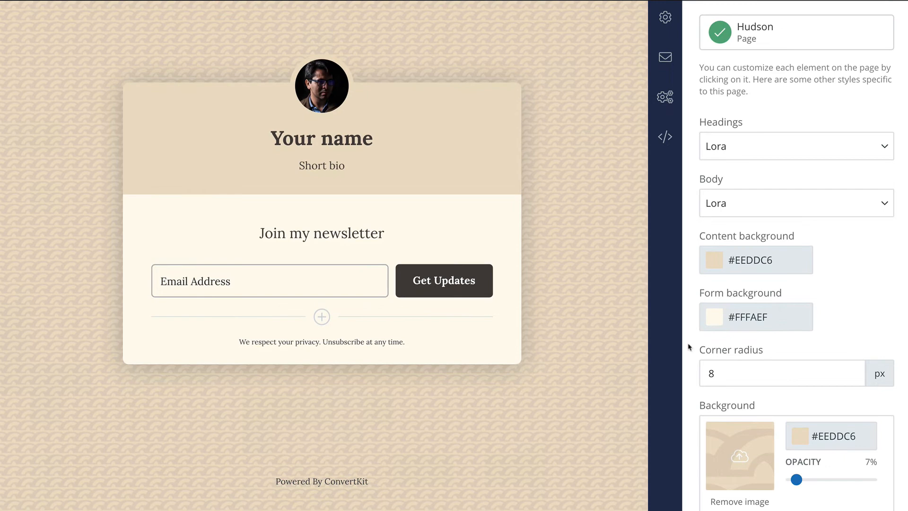
mouse_move(669, 332)
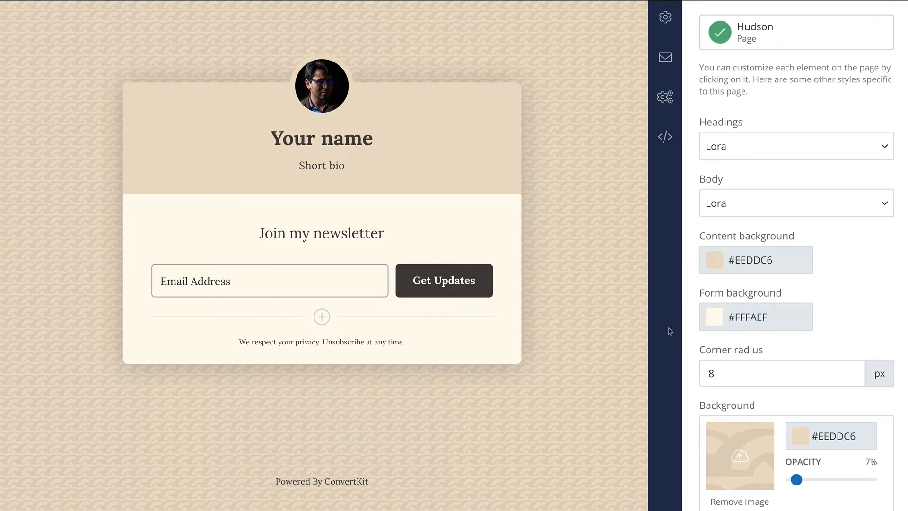
mouse_move(762, 453)
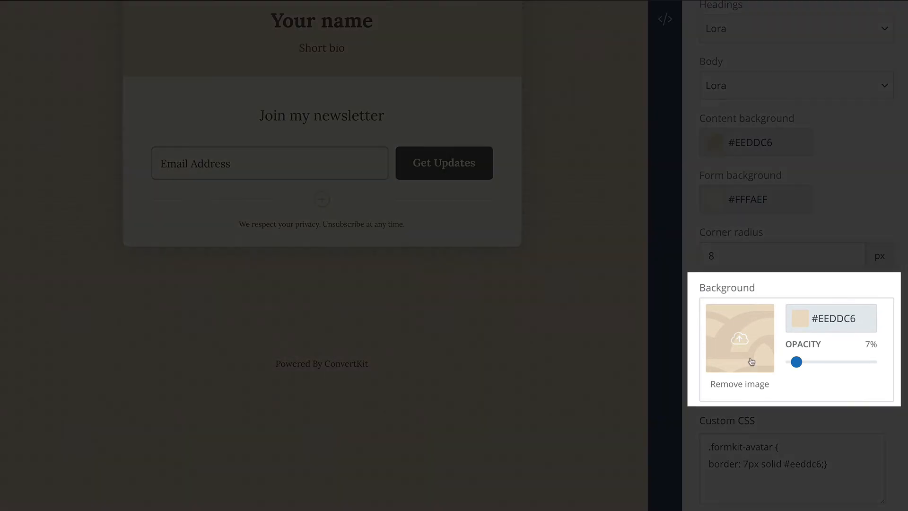
Step: Reopen the pattern chooser and browse to the leaf-shaped chevron pattern
left_click(740, 338)
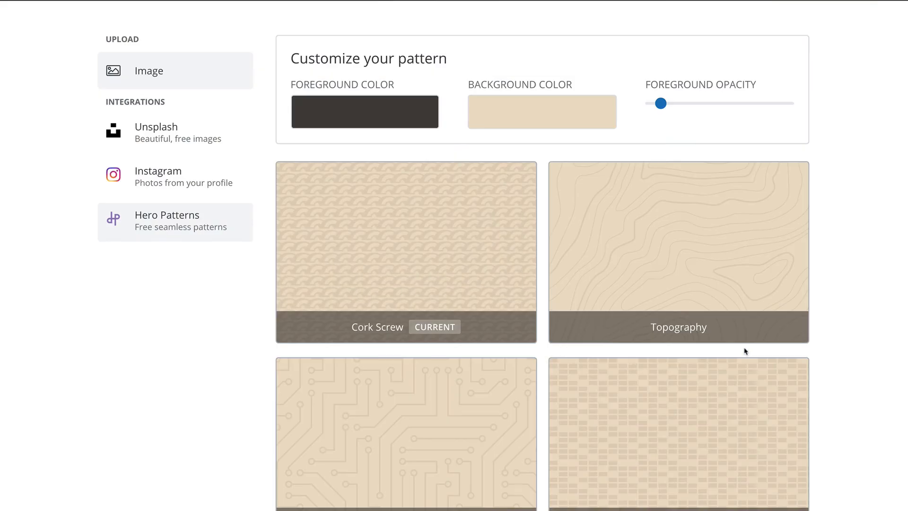
mouse_move(740, 351)
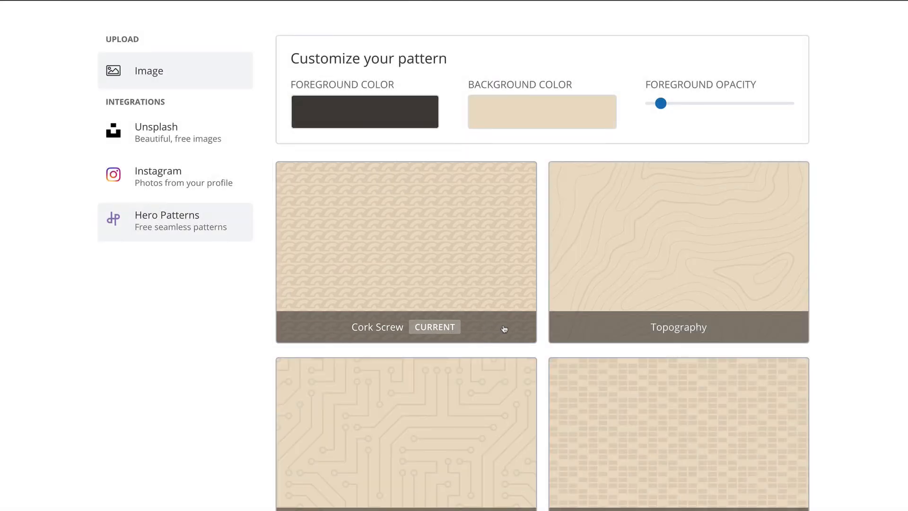
scroll("down", 3)
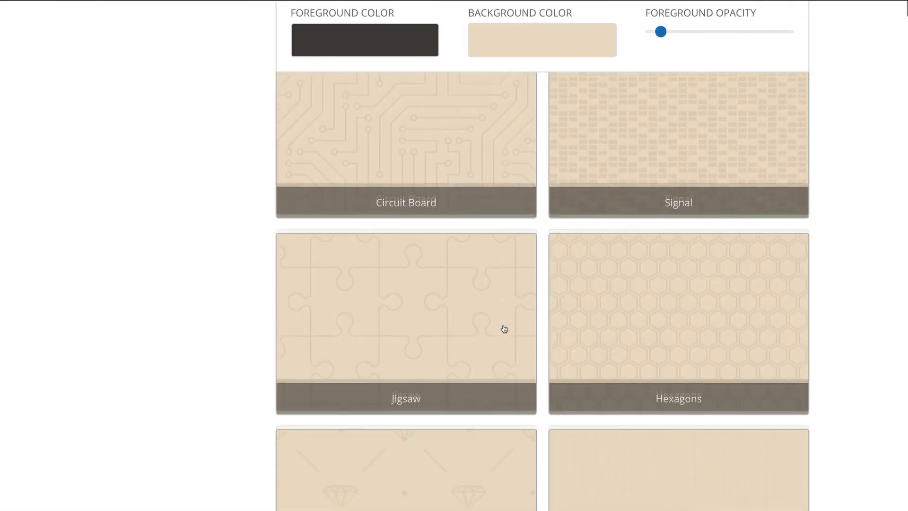
scroll("down", 3)
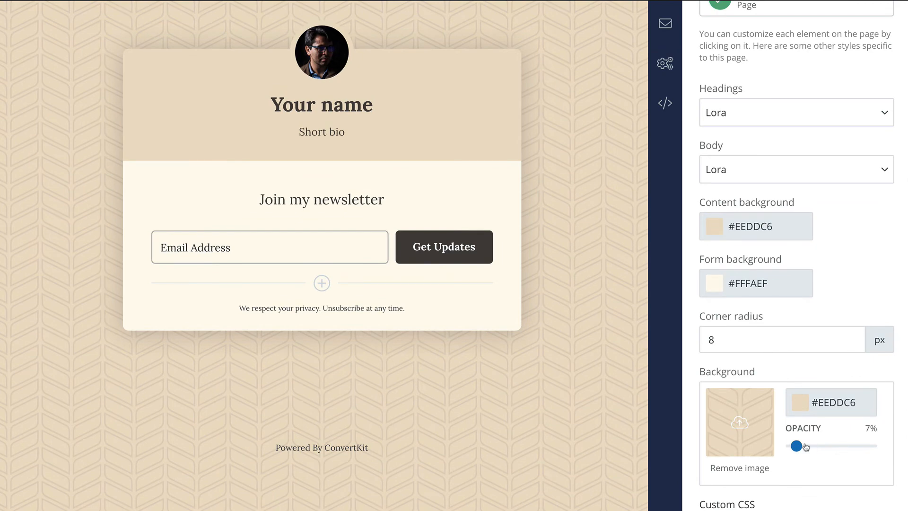
Step: Settle the leaf pattern at 10% opacity and start editing the #EEDDC6 background colour
left_click_drag(795, 446, 810, 447)
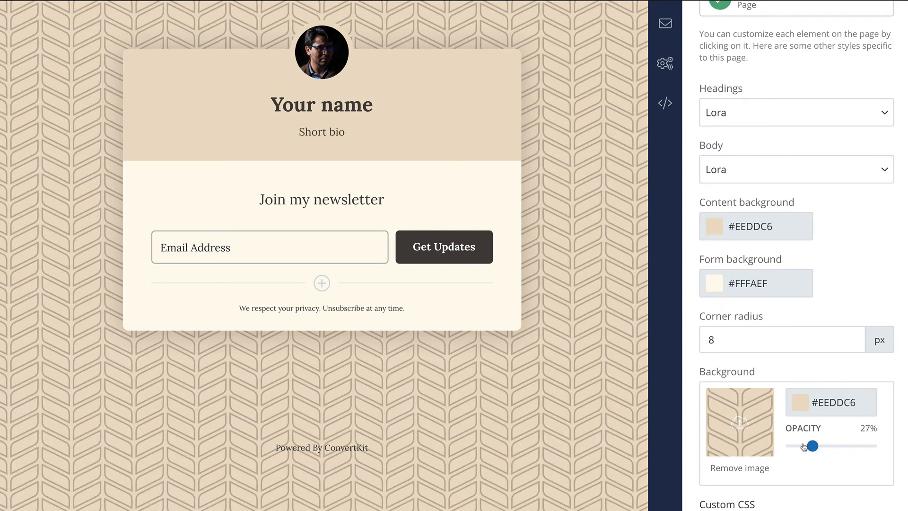
left_click_drag(812, 446, 795, 446)
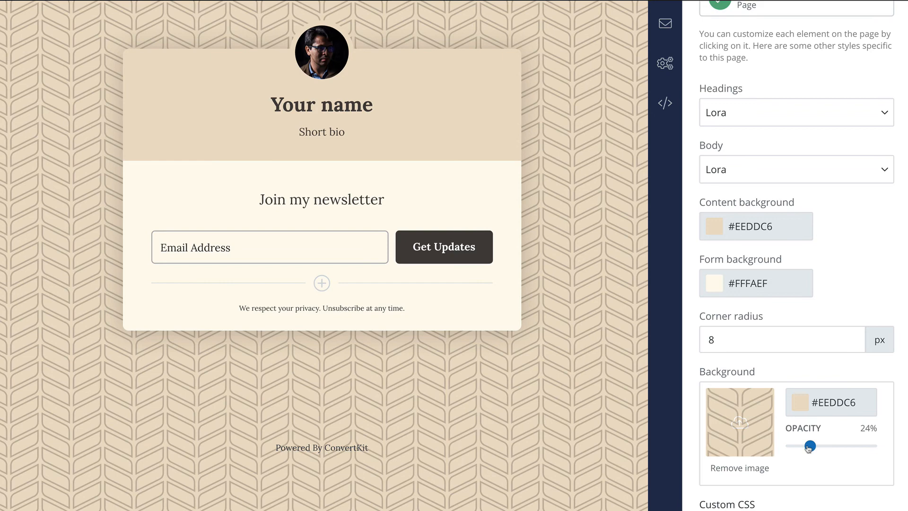
left_click_drag(809, 446, 796, 446)
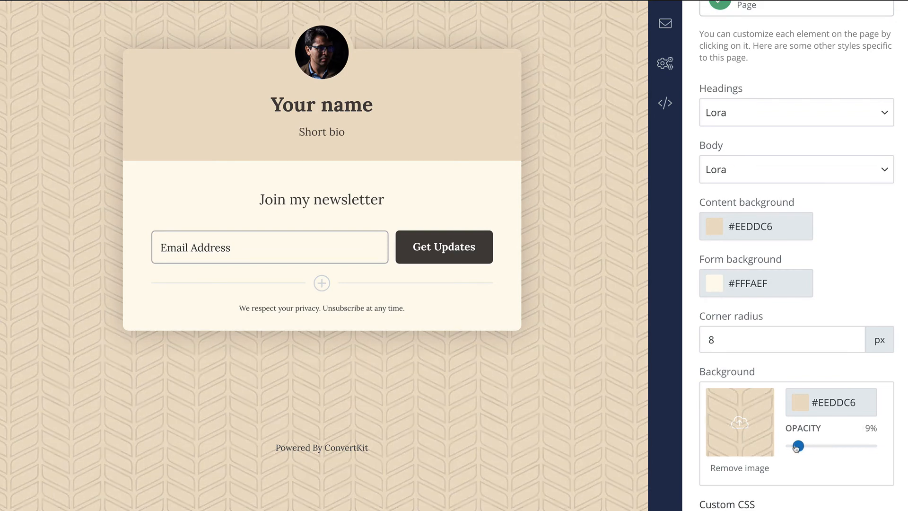
left_click_drag(803, 446, 796, 446)
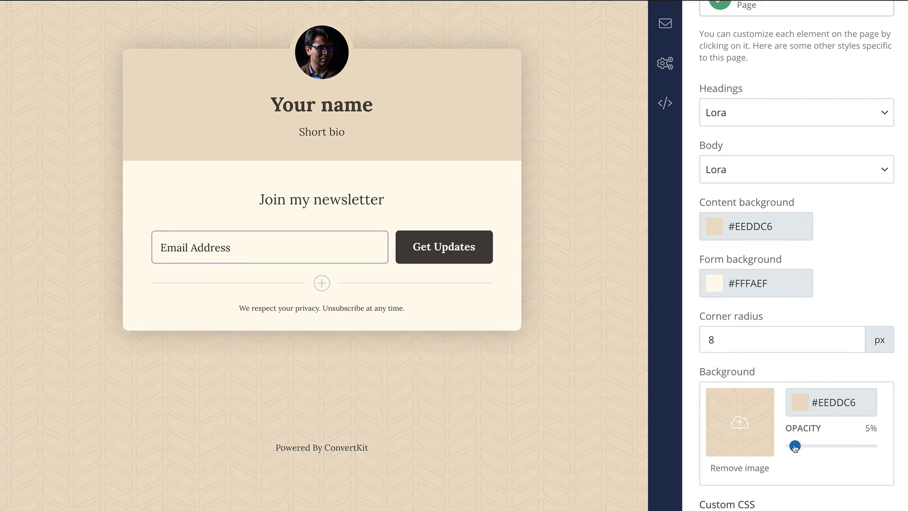
left_click_drag(793, 446, 802, 446)
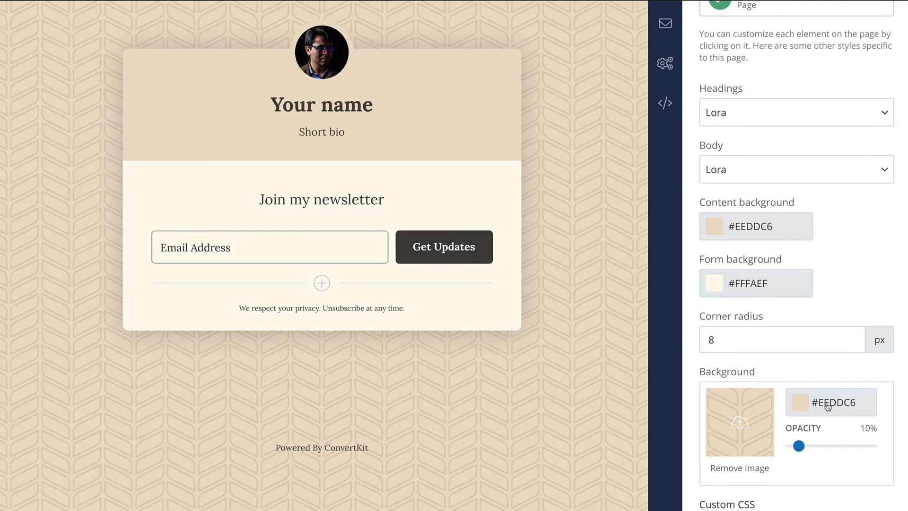
left_click(830, 402)
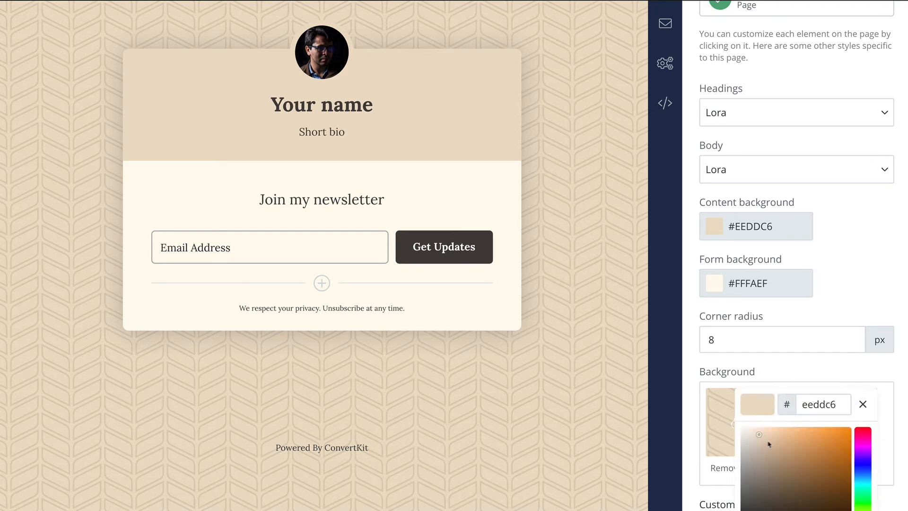